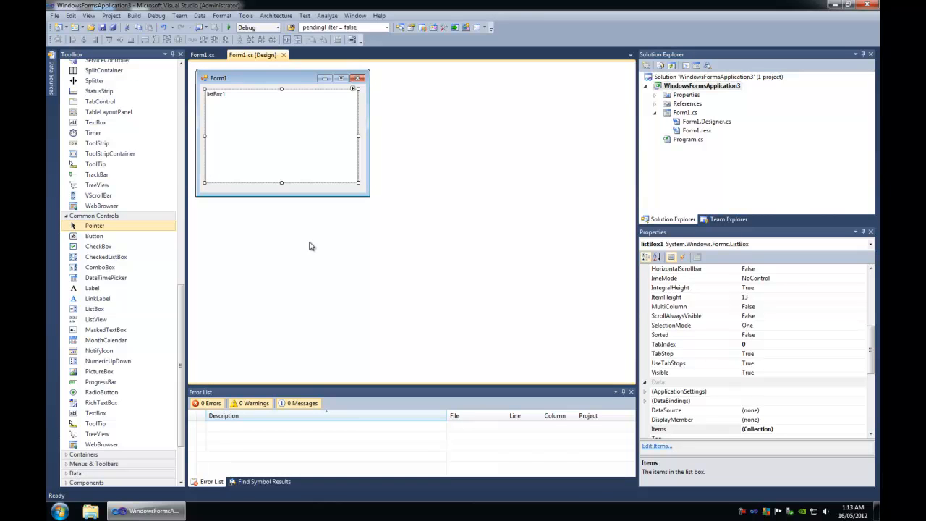
mouse_move(335, 142)
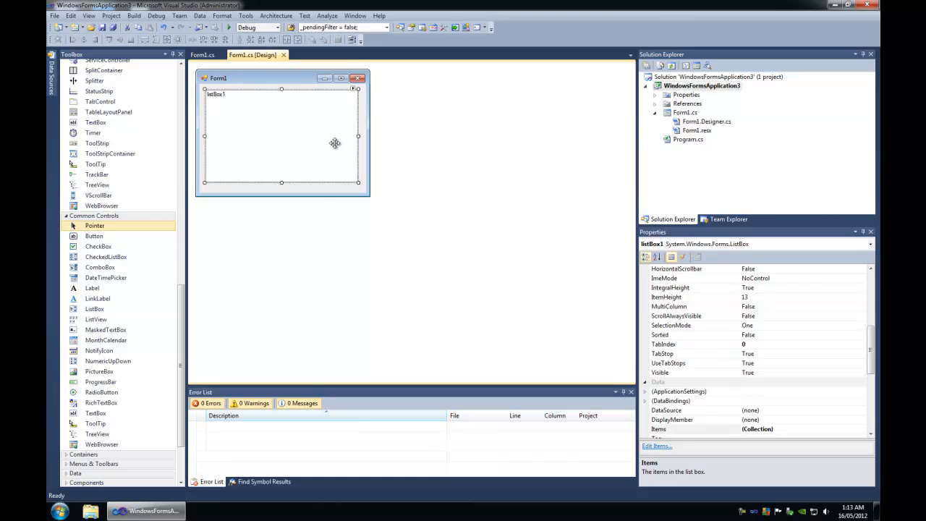
mouse_move(269, 104)
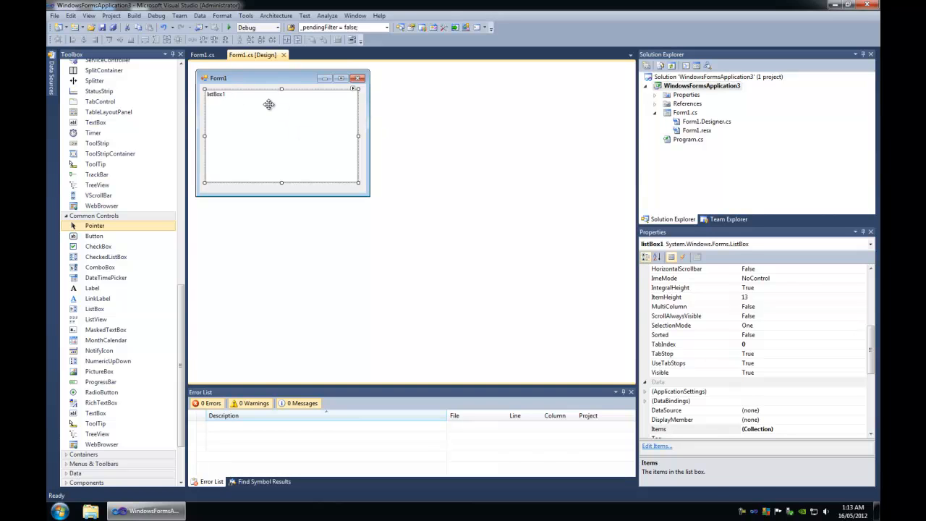
- Switch to Form1.cs code showing the backwards ListStrings loop over _sentence
left_click(201, 54)
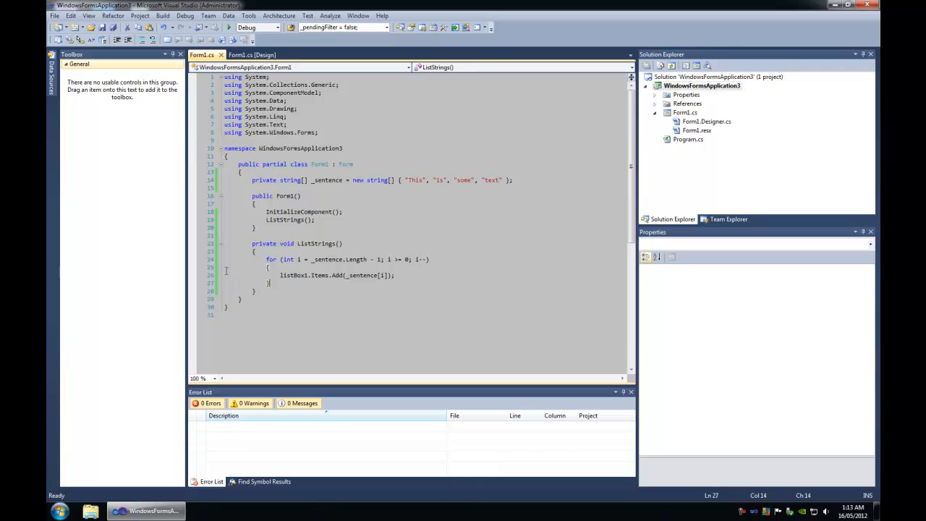
mouse_move(292, 265)
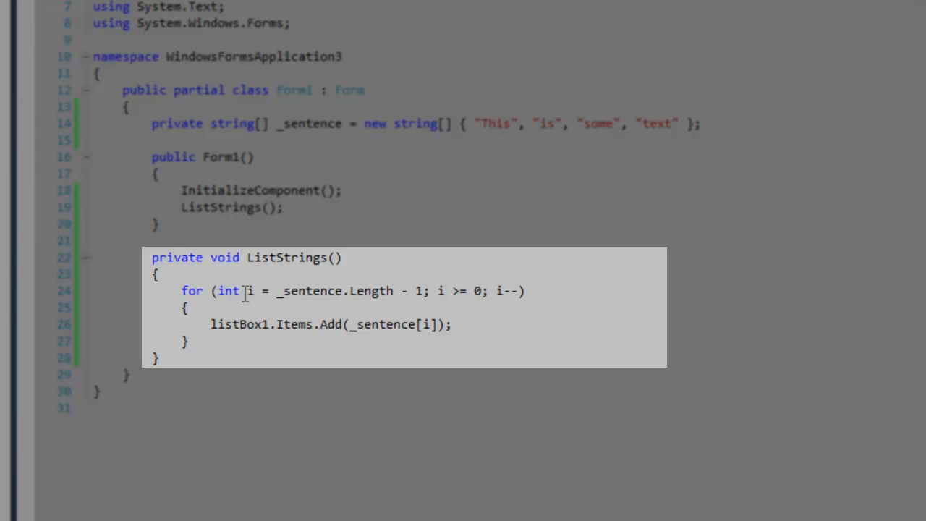
mouse_move(376, 299)
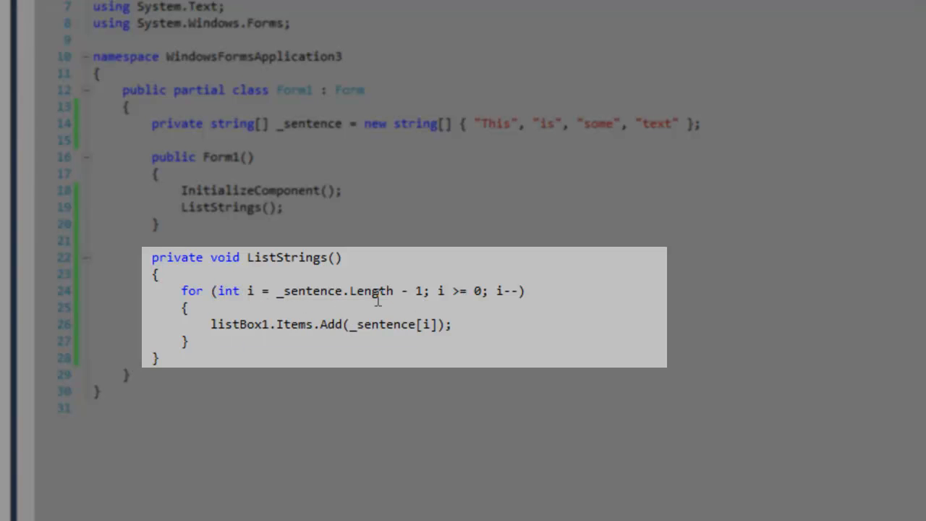
- Highlight 'int i = _sentence.Length - 1' in the for statement
left_click_drag(219, 290, 423, 290)
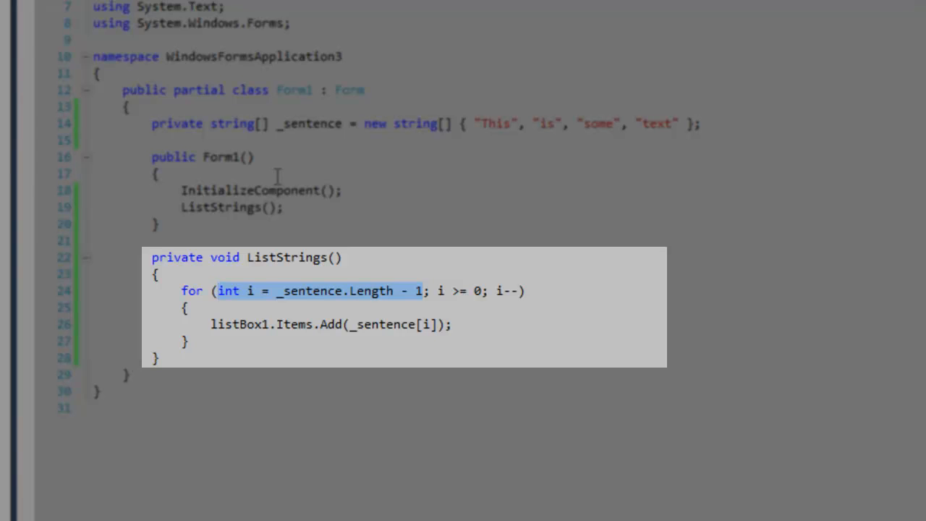
- Place the cursor at the 'i >= 0' condition in the for statement
left_click(430, 290)
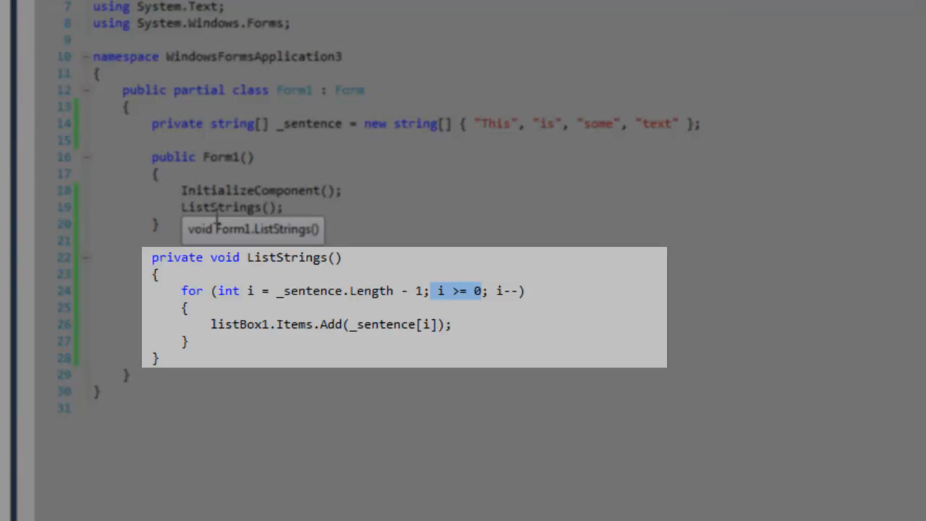
mouse_move(496, 288)
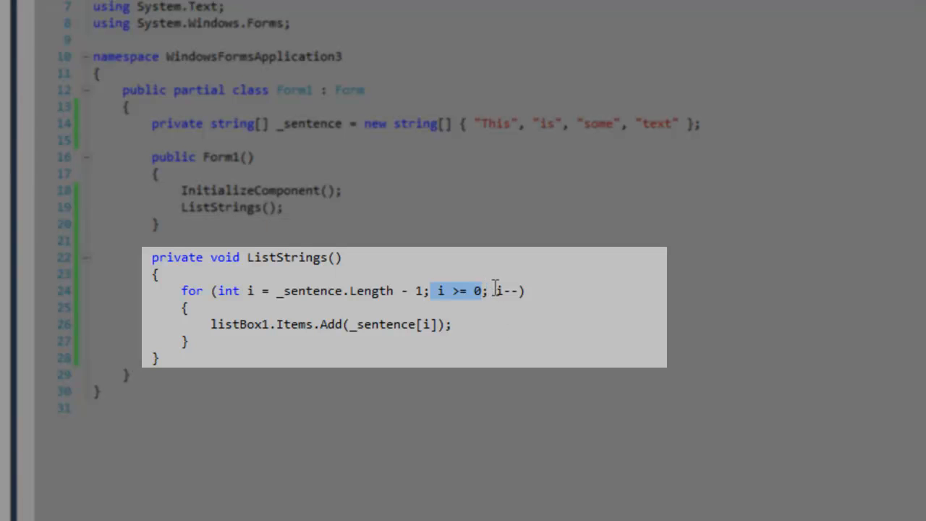